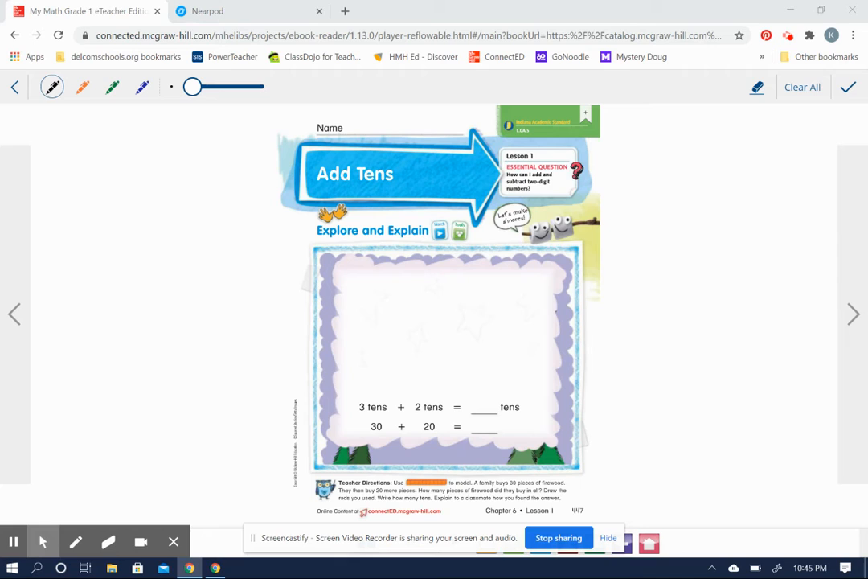
Switch the annotation pen to orange ink and adjust its thickness slider
click(80, 87)
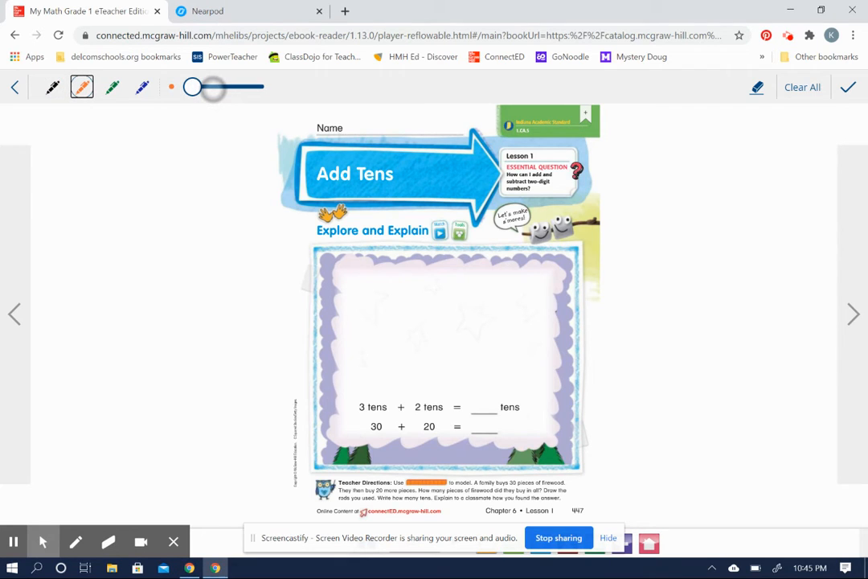
drag(213, 87, 193, 87)
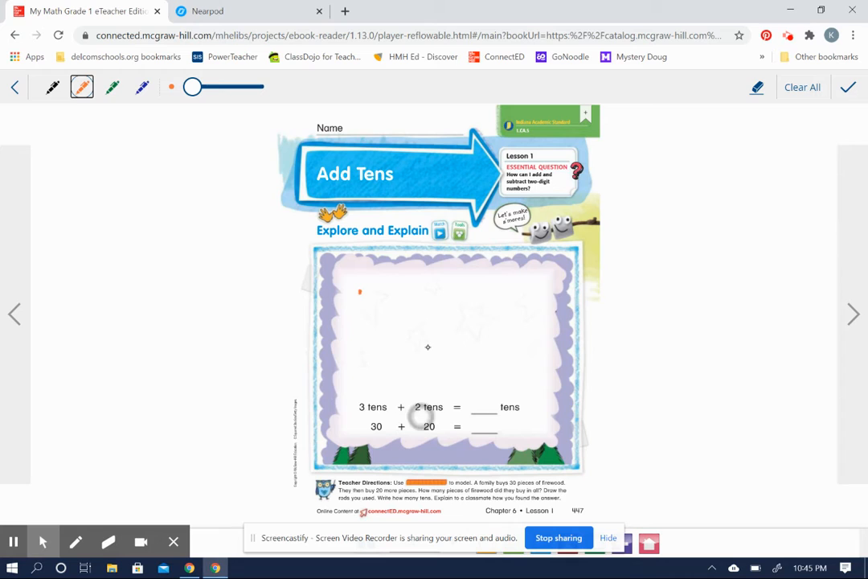
Draw three orange ten-rods plus a fourth in the picture box and underline '3 tens' and '30'
drag(360, 304, 360, 370)
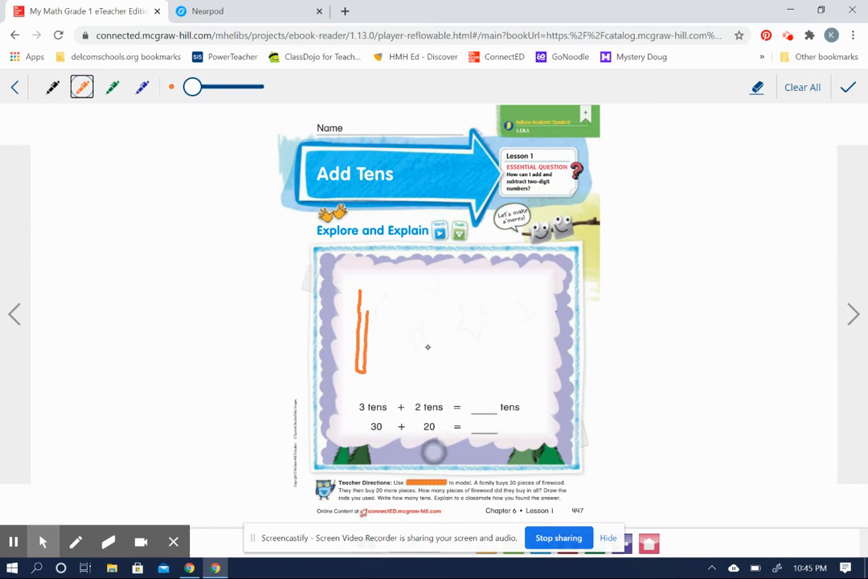
drag(370, 290, 370, 370)
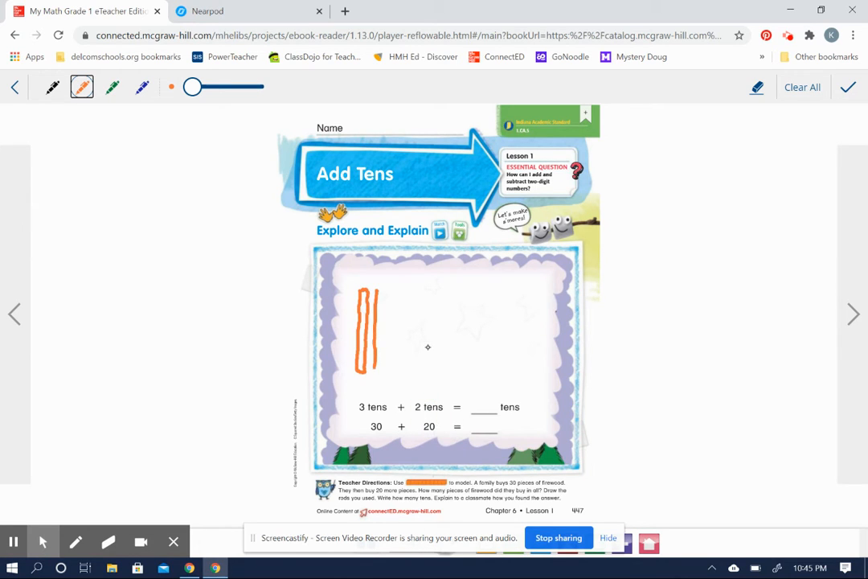
drag(378, 290, 377, 370)
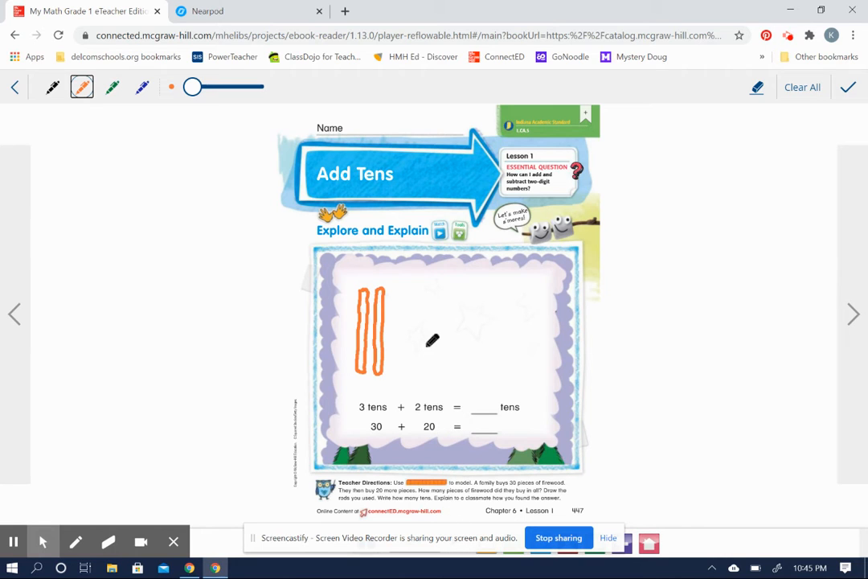
drag(394, 290, 394, 370)
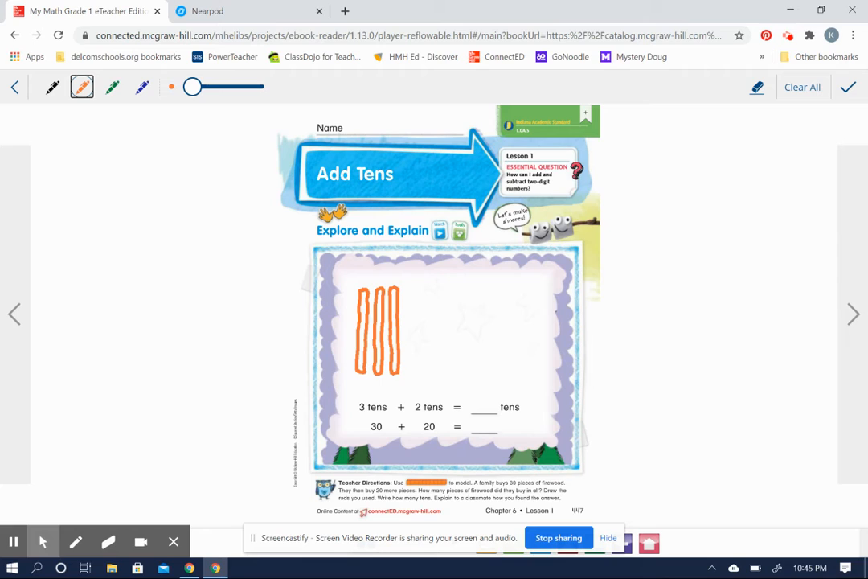
drag(359, 416, 386, 435)
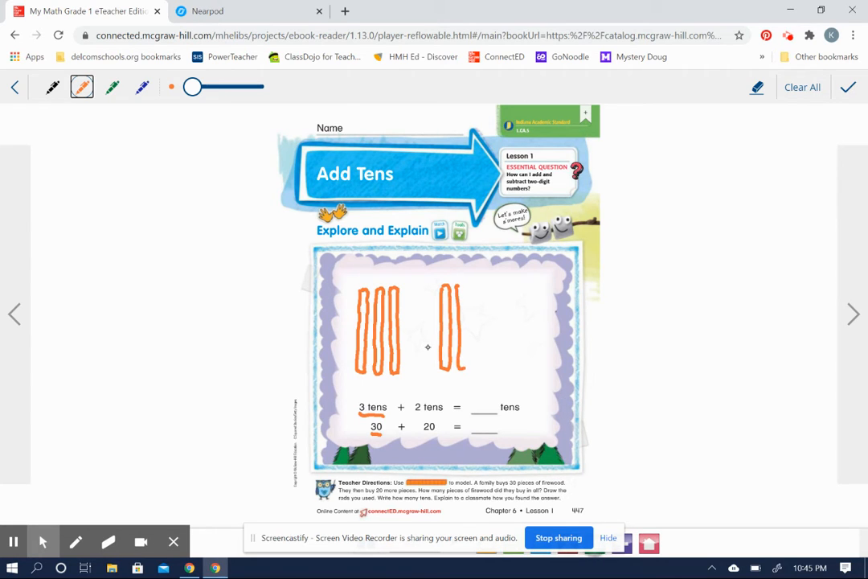
Draw the 2-tens rods, fill in 5 tens and 50, and move to the next page
drag(454, 286, 453, 370)
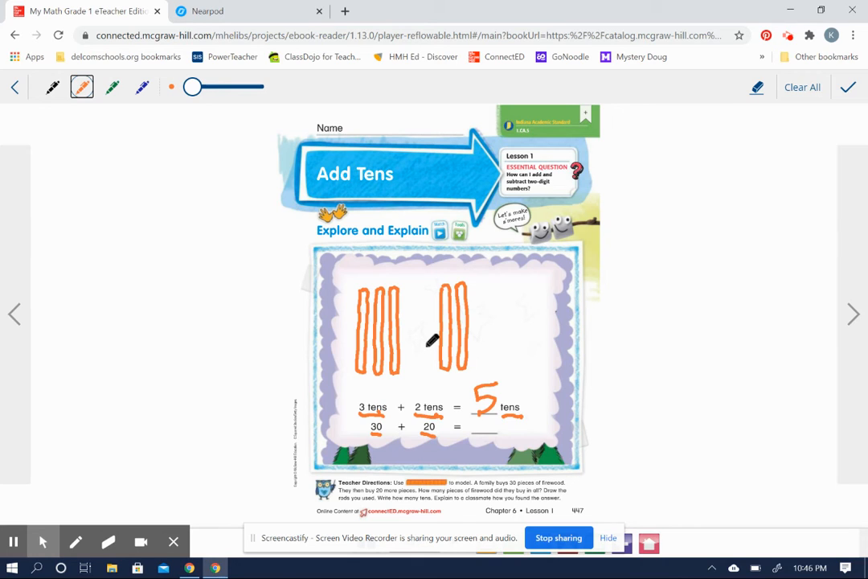
click(476, 415)
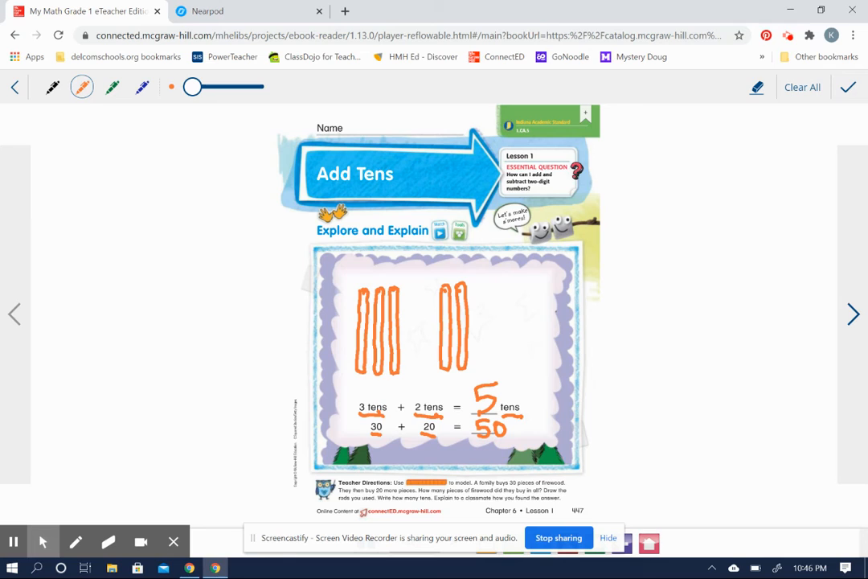
click(853, 313)
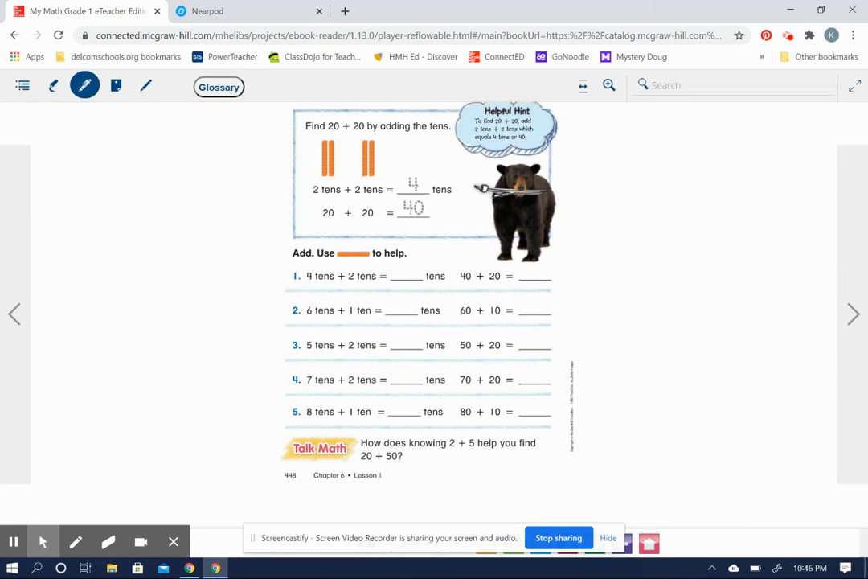
Re-enable the pen and scroll the See and Show example (4 tens, 40) into view
click(84, 87)
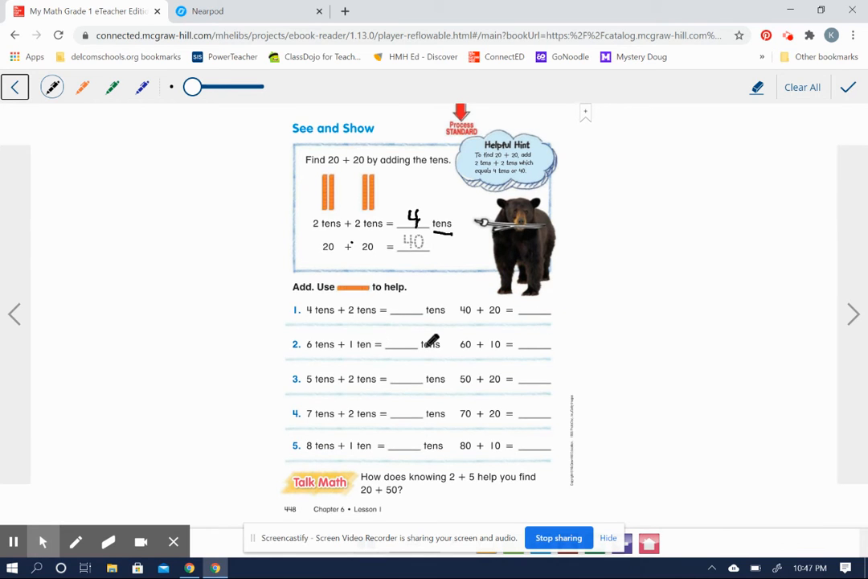
scroll(down, 3)
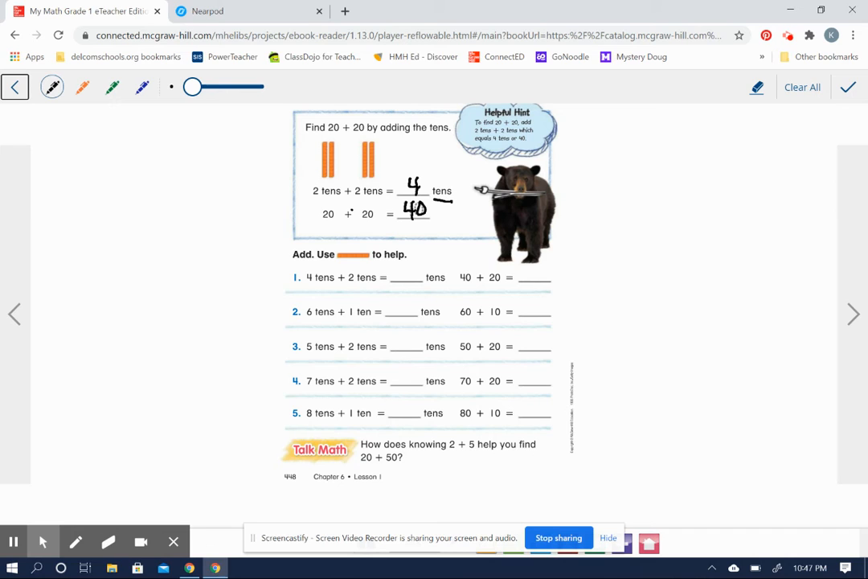
scroll(down, 3)
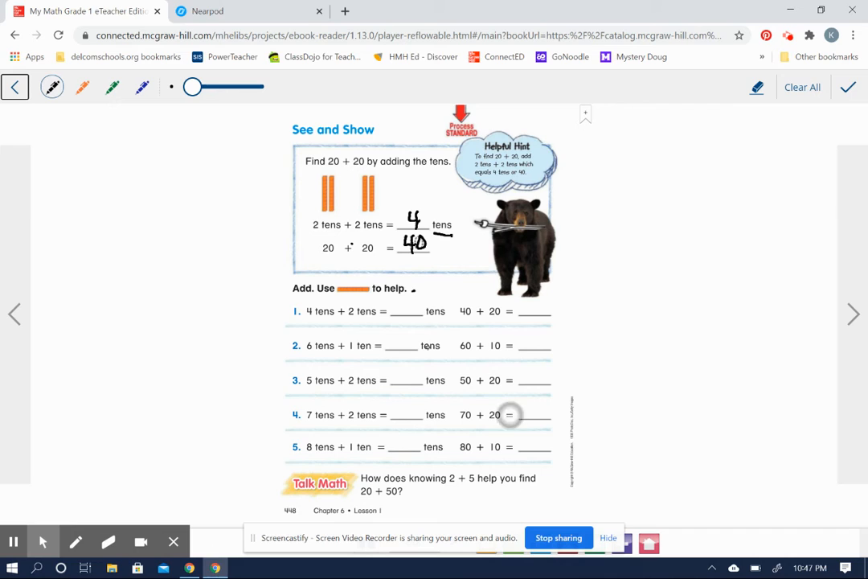
Write 6 tens, 60 and 7 tens, 70 for problems 1–2 and underline problem 3's tens
drag(401, 313, 415, 305)
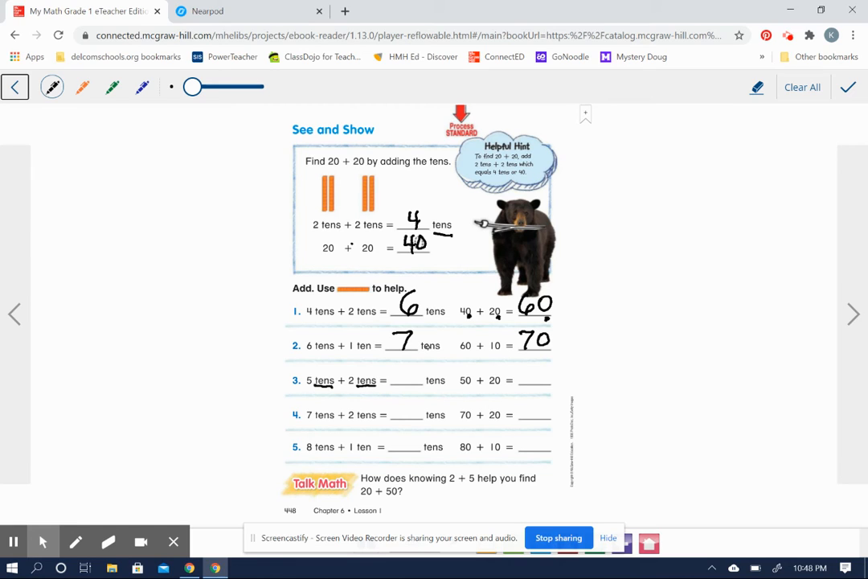
drag(402, 387, 442, 388)
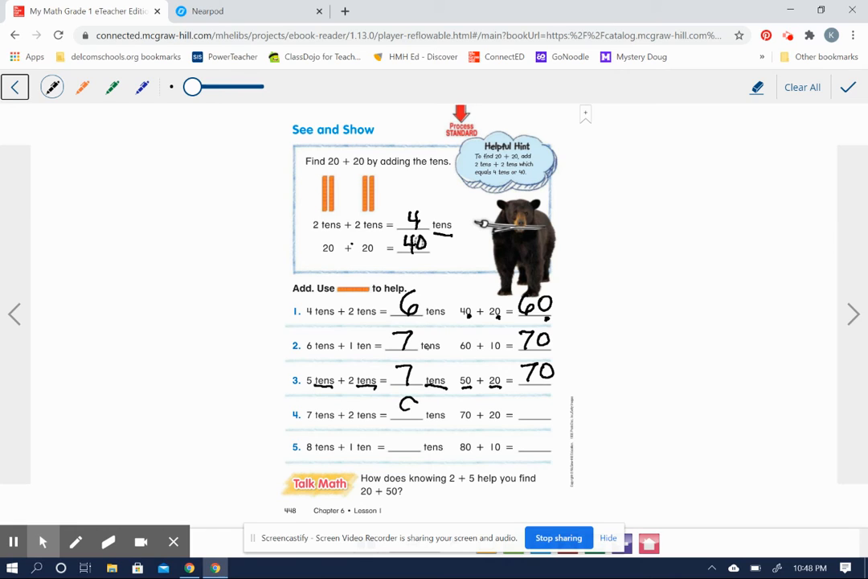
Fill in 7/70, 9/90 and 9/90 for problems 3–5 and write 7 beside the Talk Math question
drag(399, 402, 410, 415)
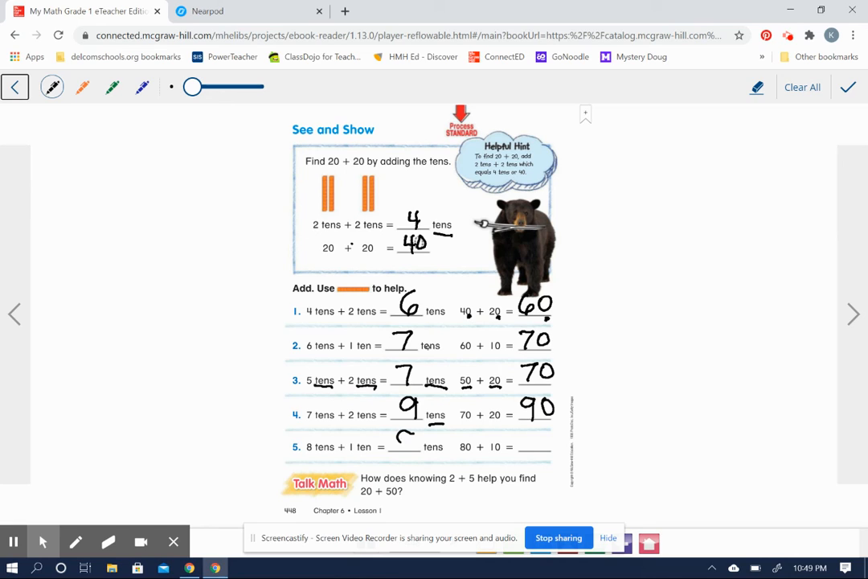
drag(399, 440, 410, 450)
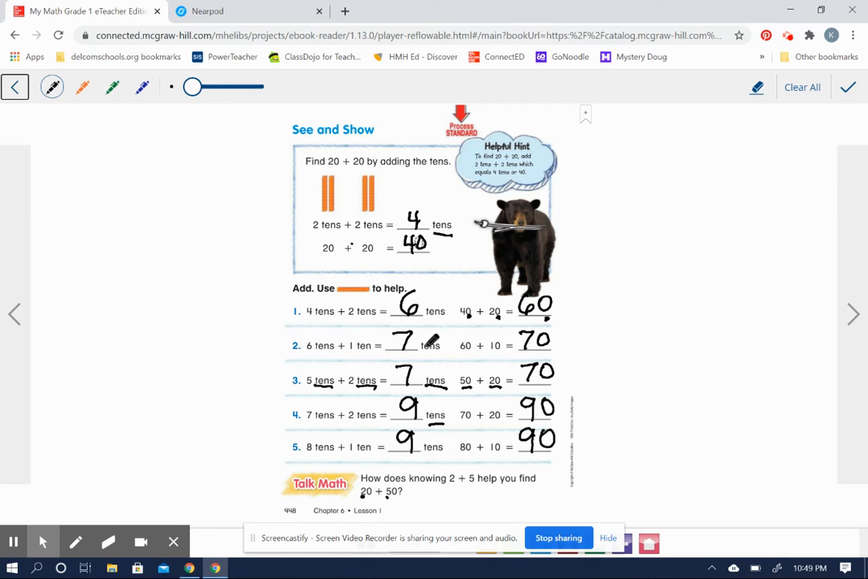
drag(426, 502, 437, 486)
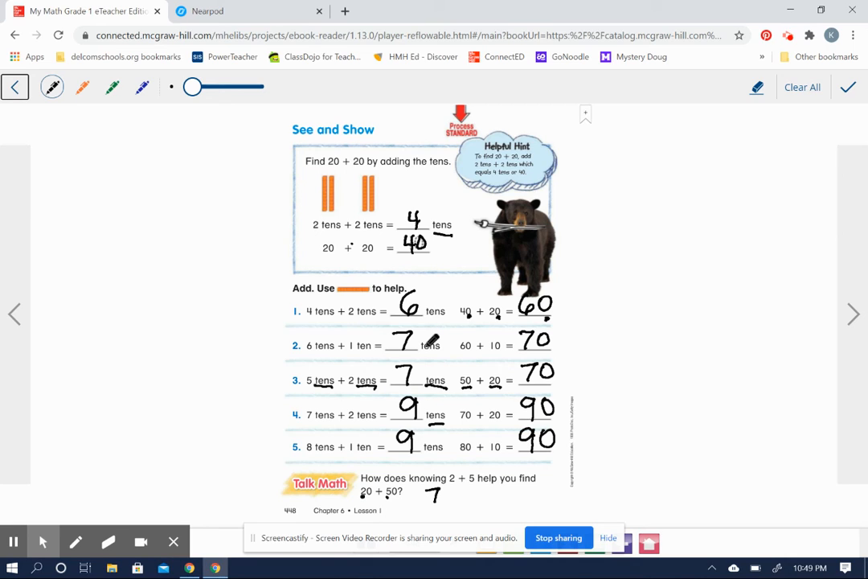